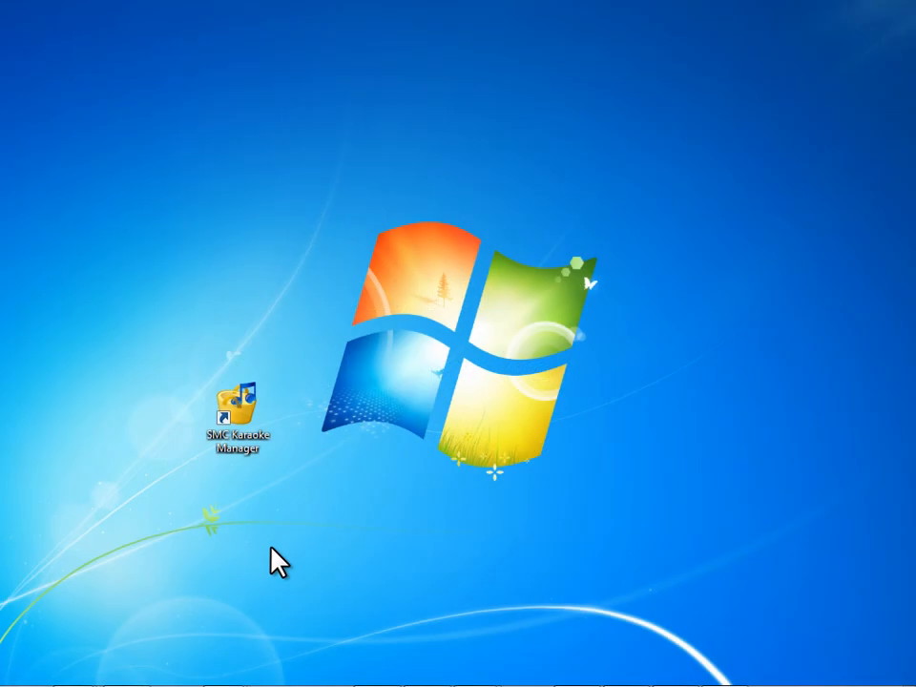
# Step: Launch SMC Karaoke Manager from the desktop and dismiss the 'Added 11 song(s)' notice
pyautogui.doubleClick(240, 416)
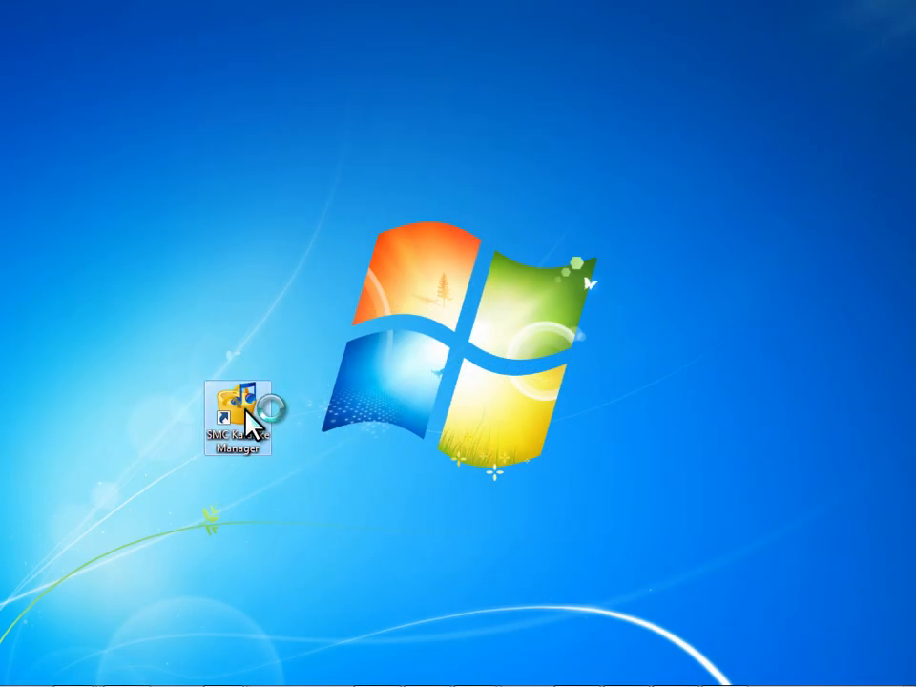
pyautogui.doubleClick(238, 418)
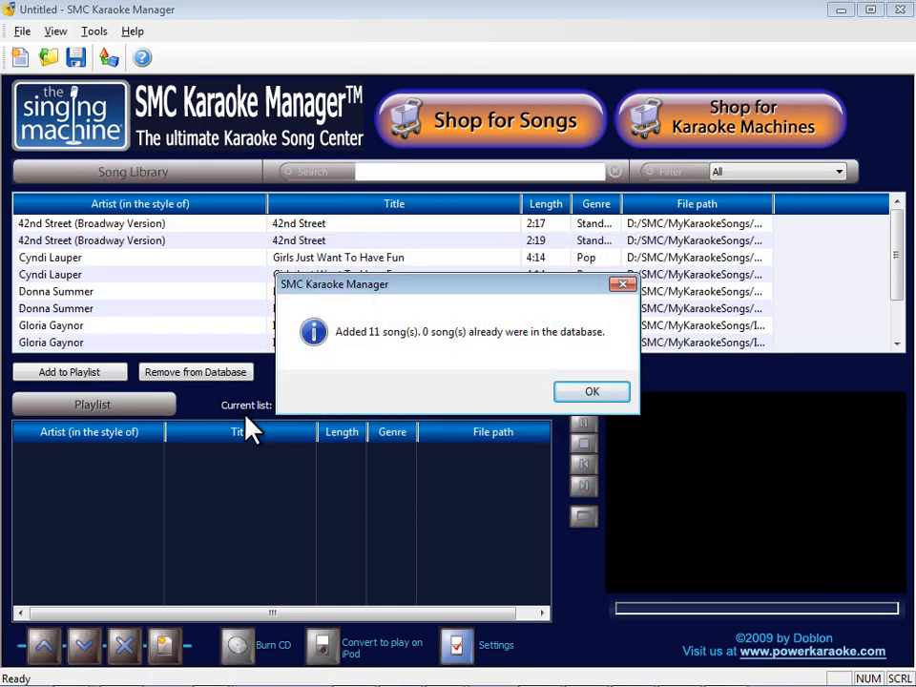
pyautogui.click(592, 392)
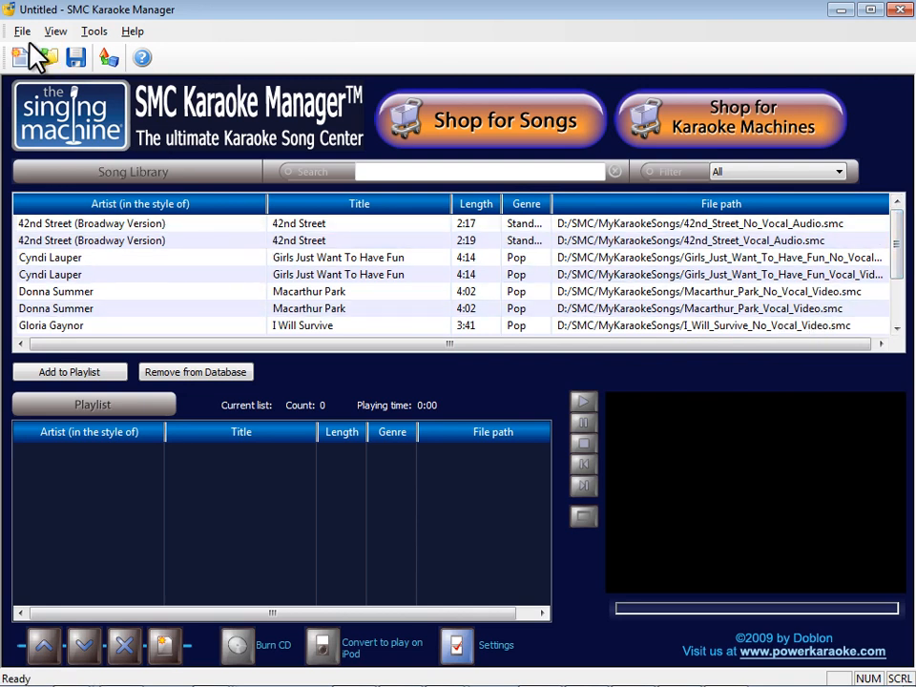
pyautogui.click(23, 30)
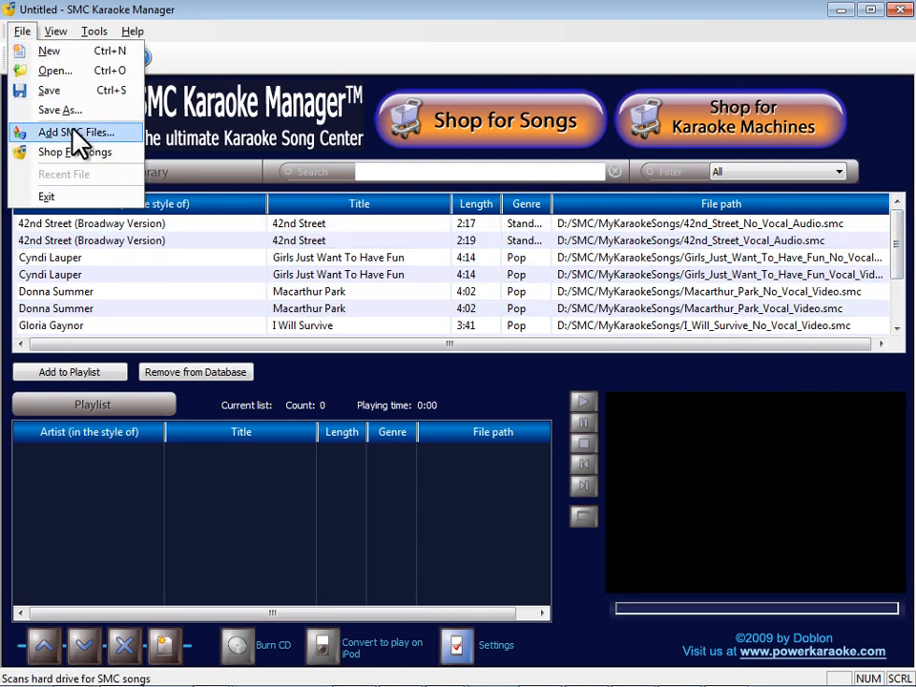
pyautogui.click(80, 131)
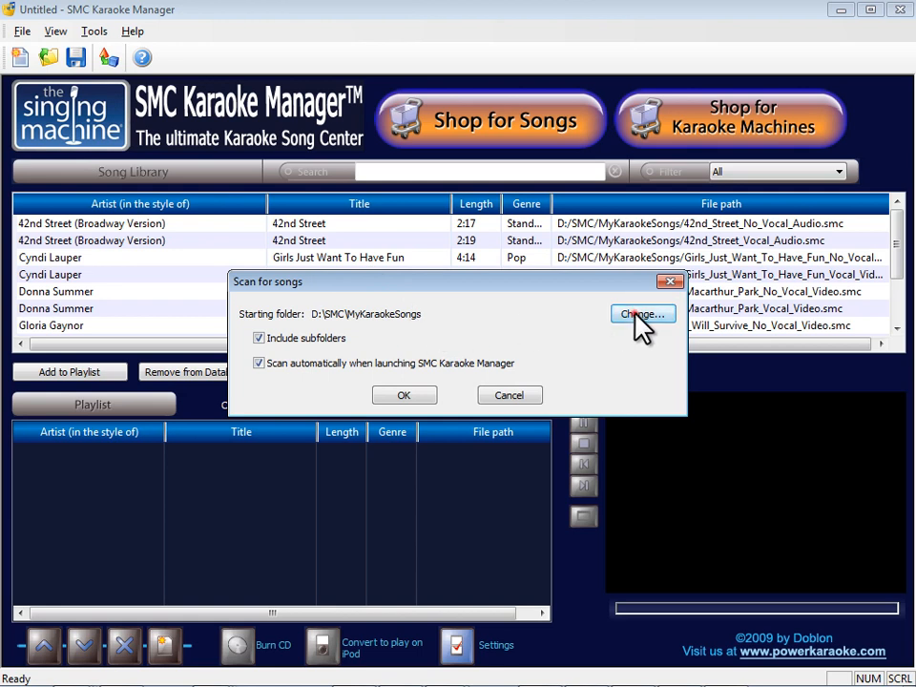
pyautogui.click(642, 313)
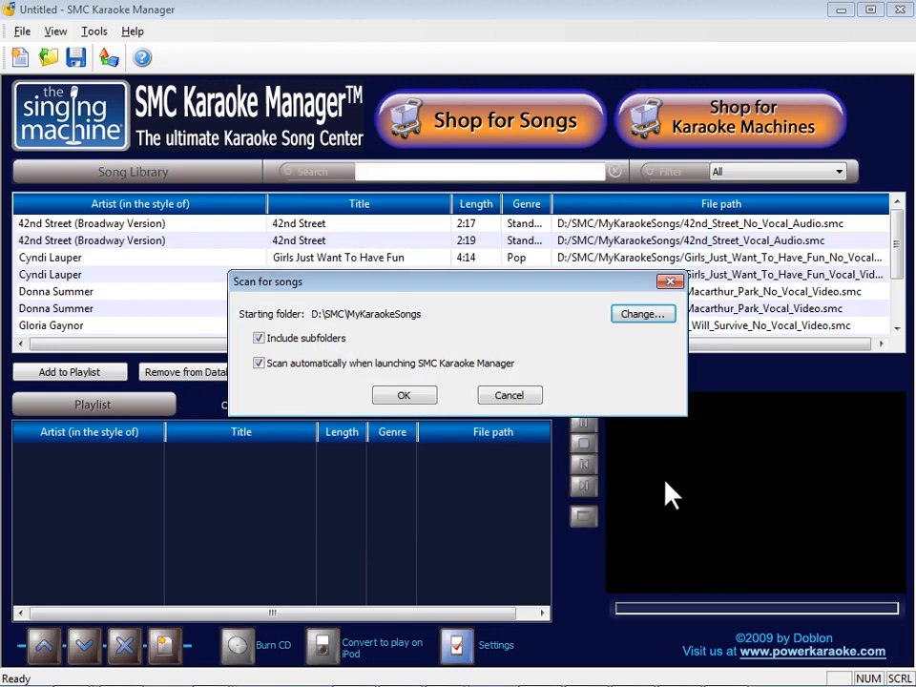
pyautogui.click(405, 395)
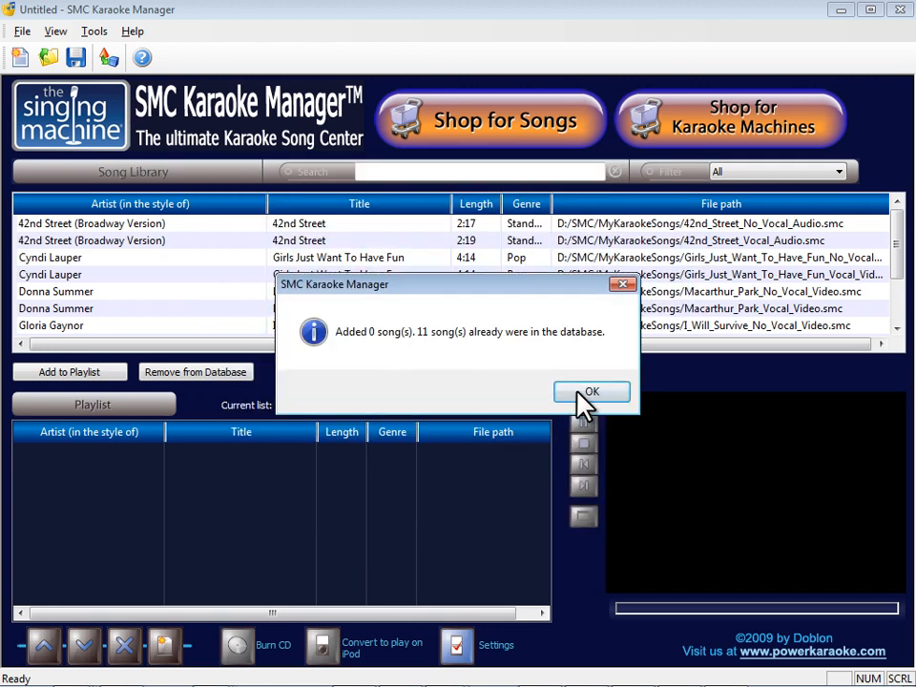
pyautogui.click(592, 393)
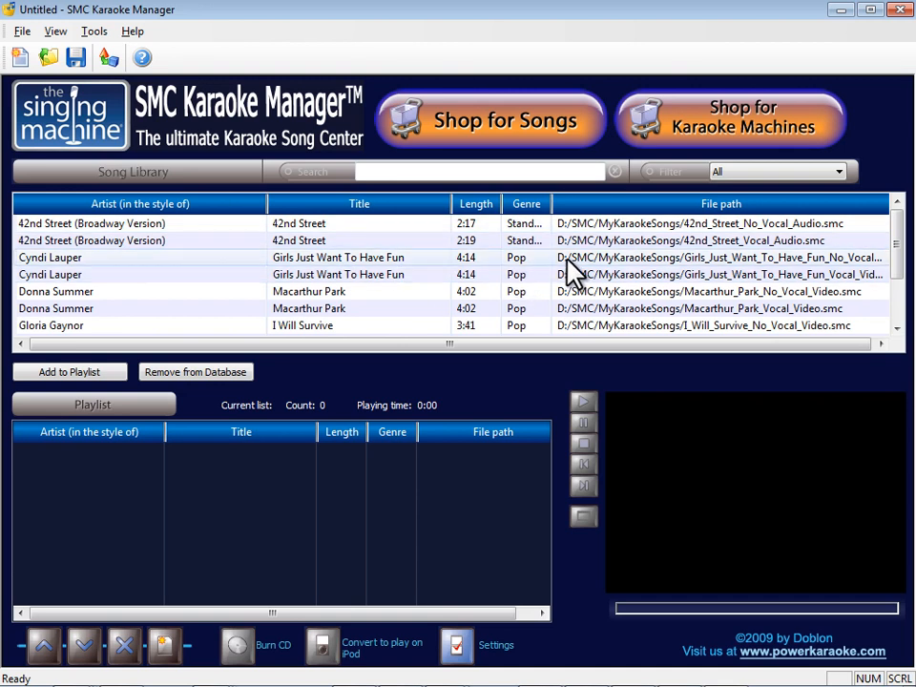
pyautogui.moveTo(325, 553)
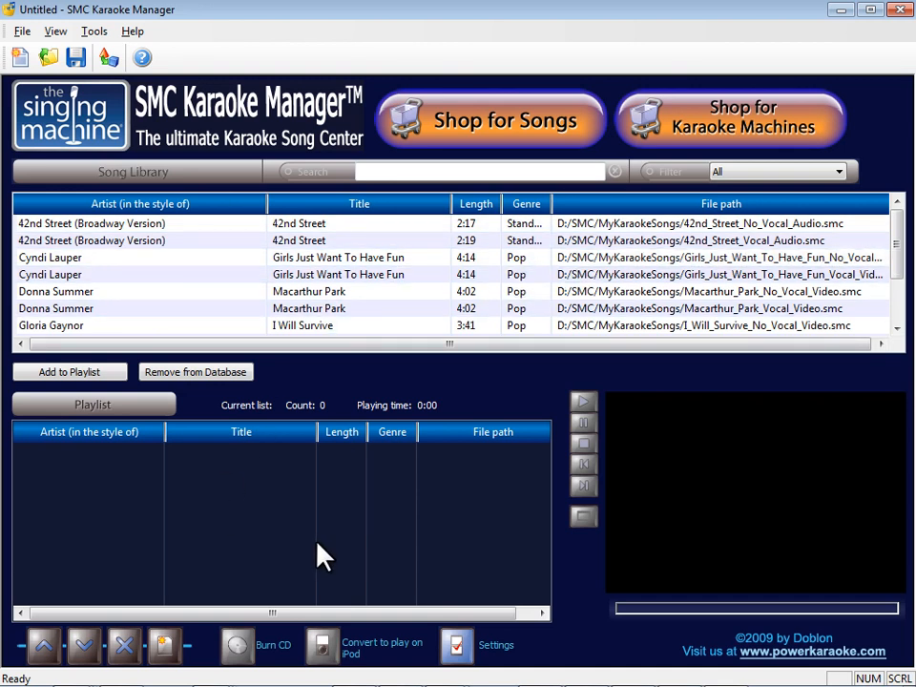
pyautogui.moveTo(829, 523)
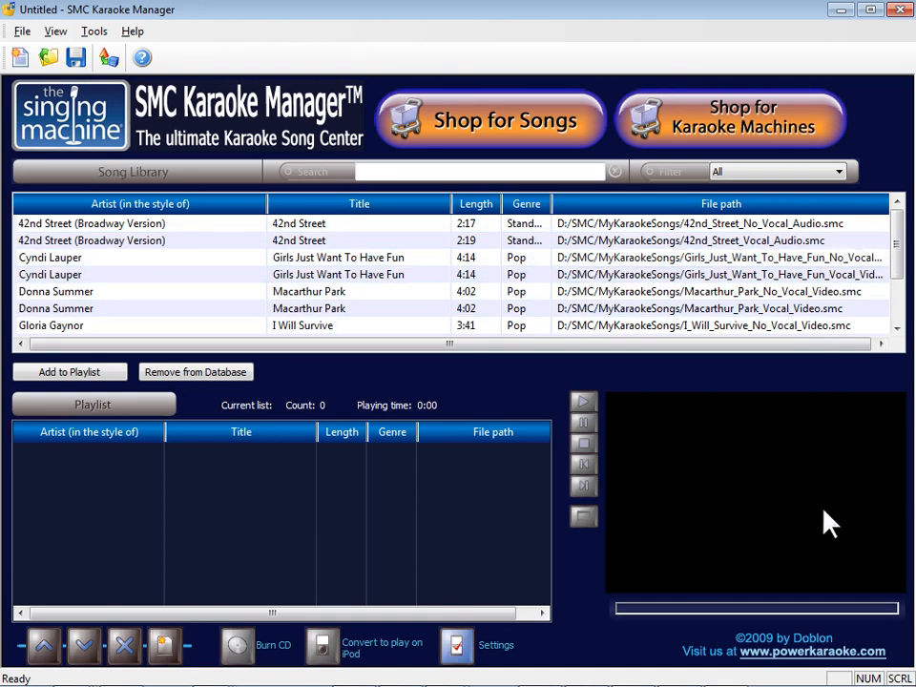
pyautogui.moveTo(699, 401)
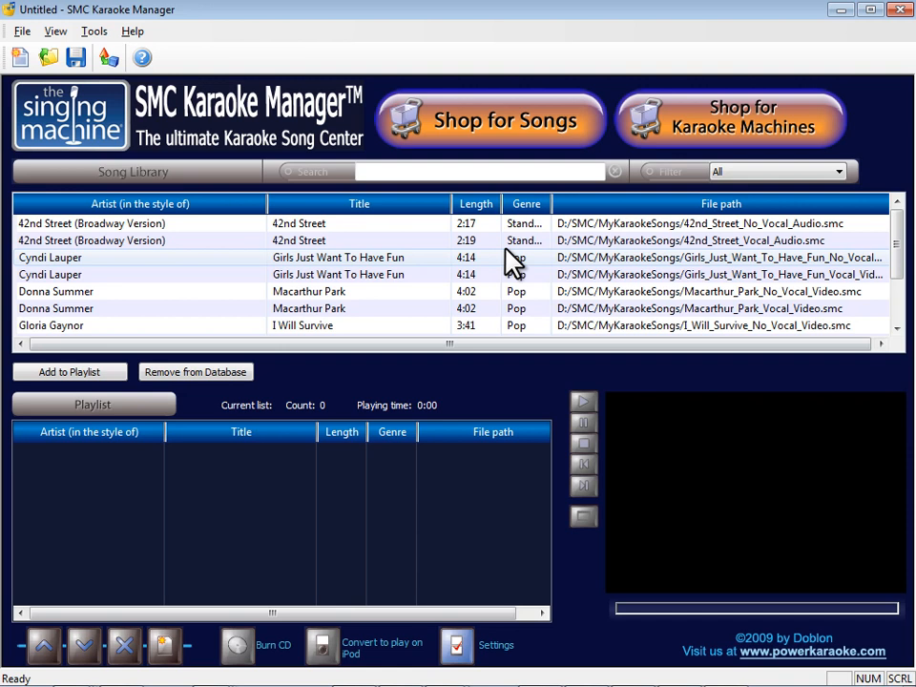
pyautogui.click(420, 172)
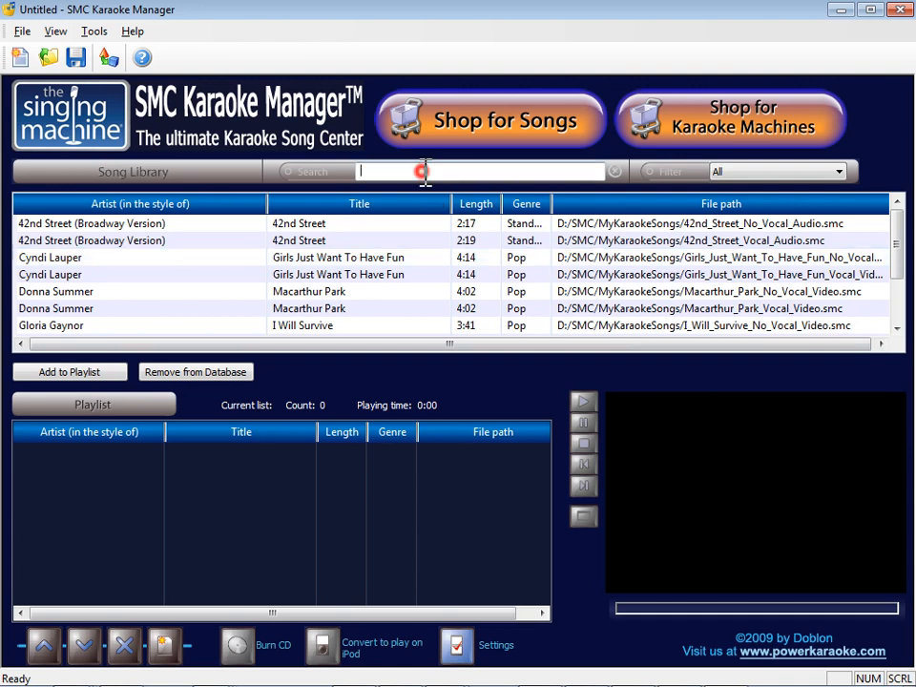
pyautogui.write('lady')
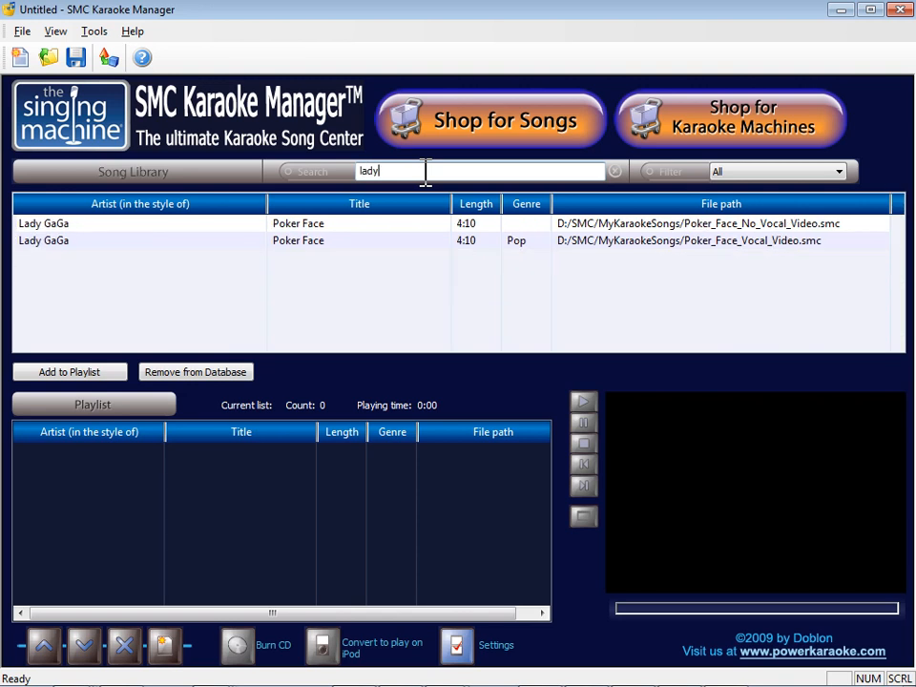
pyautogui.write('g')
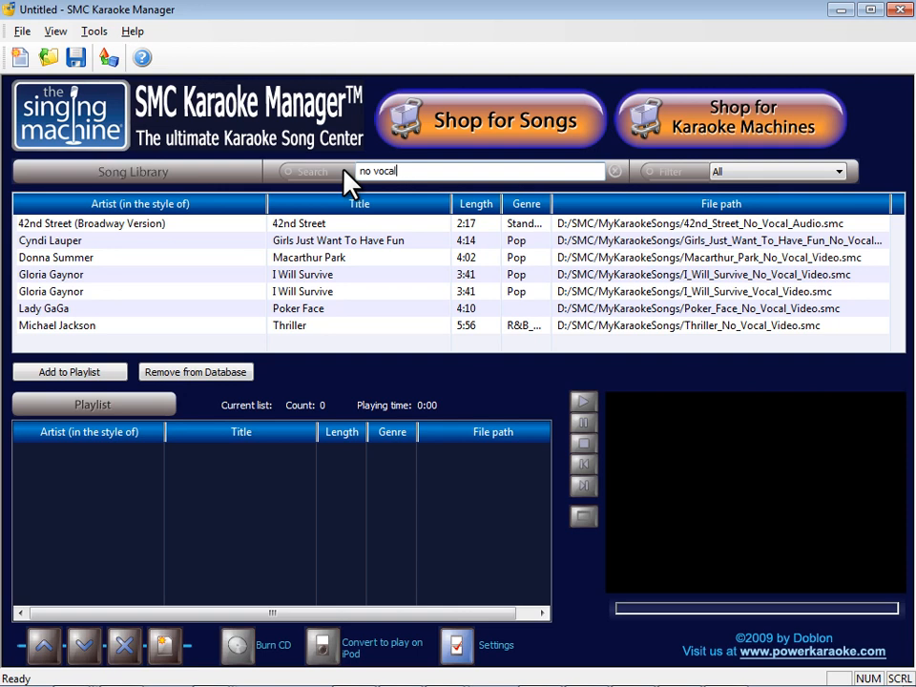
pyautogui.click(615, 172)
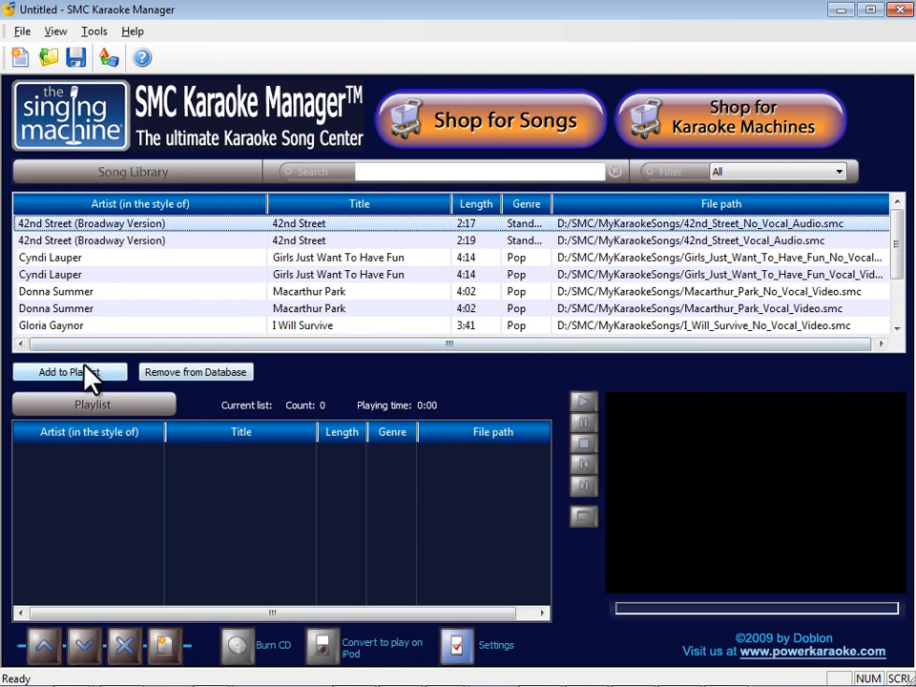
# Step: Add 42nd Street to the playlist (1 song, 2:17) and dismiss the no-lyrics notice
pyautogui.click(68, 370)
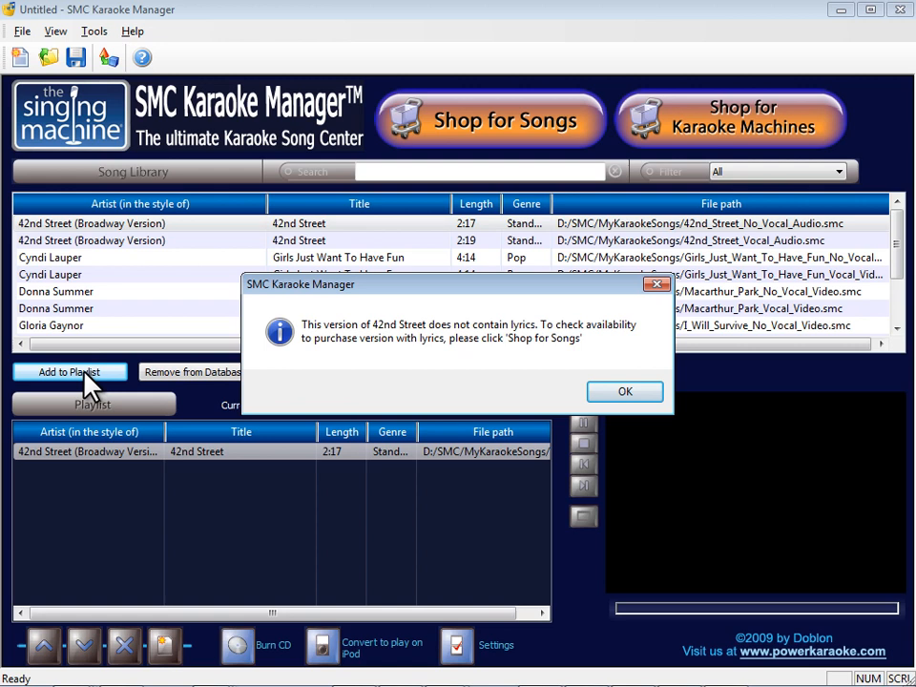
pyautogui.moveTo(351, 429)
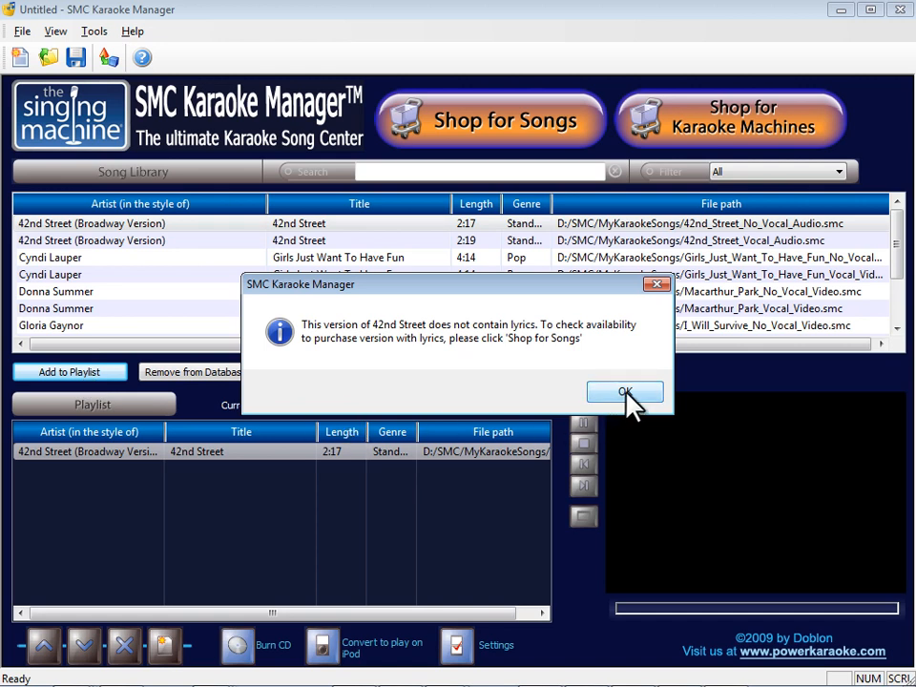
pyautogui.click(626, 393)
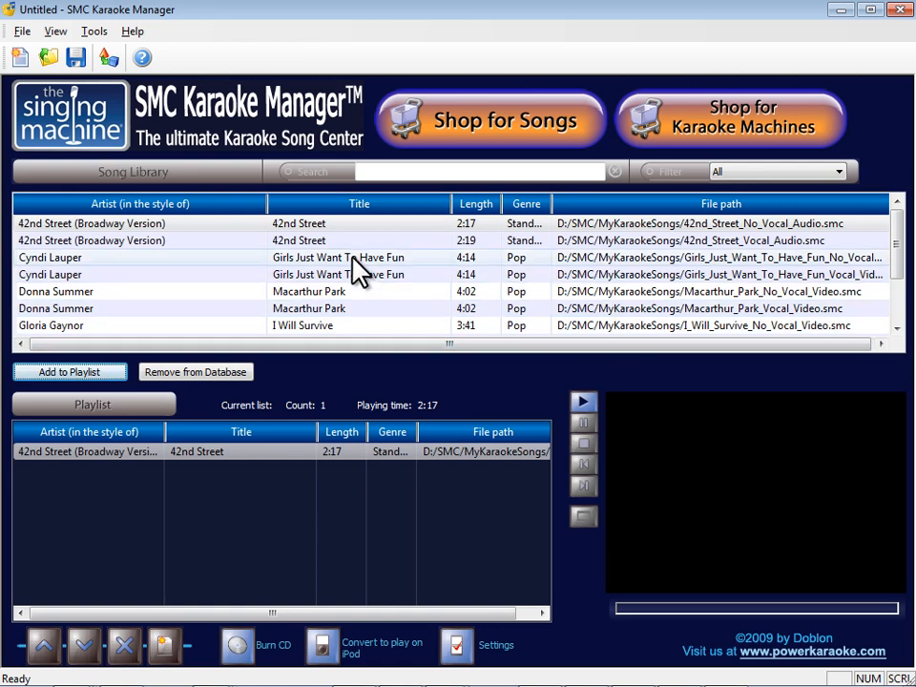
# Step: Add Girls Just Want To Have Fun, then Macarthur Park through Thriller, making nine songs totalling 38:17
pyautogui.click(69, 370)
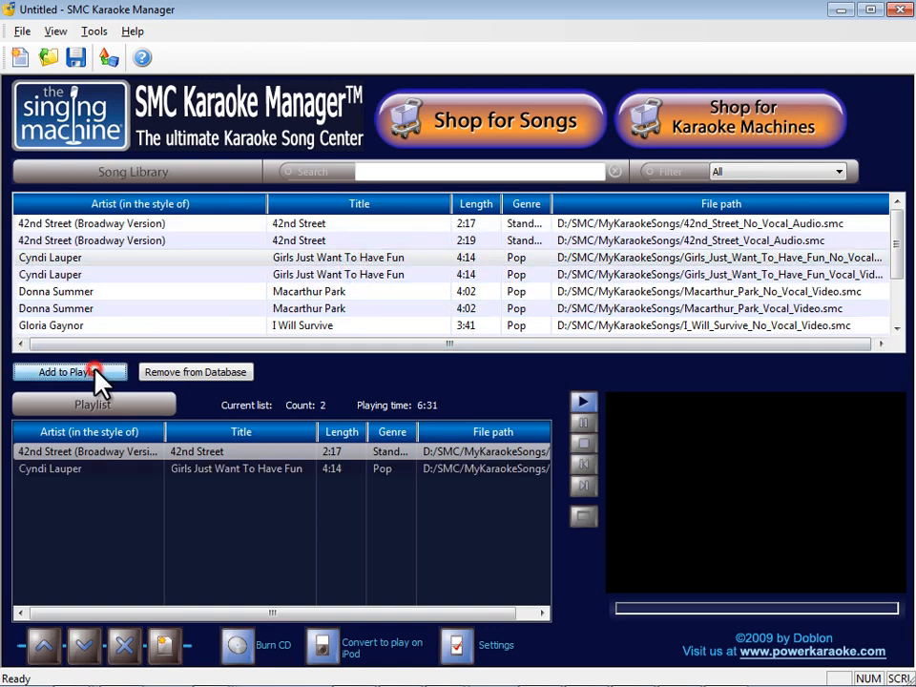
pyautogui.click(310, 291)
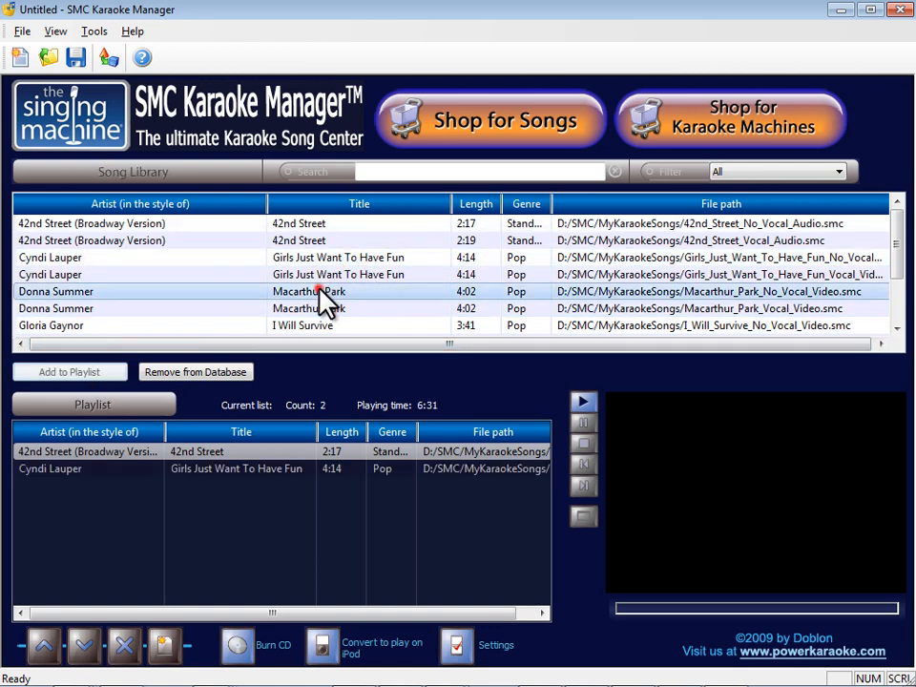
pyautogui.click(302, 324)
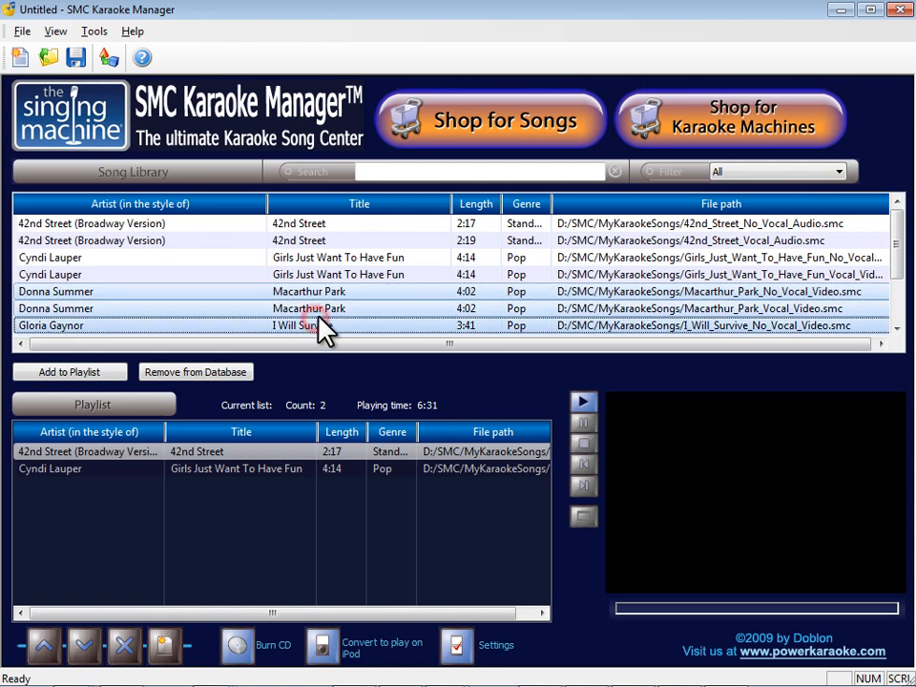
pyautogui.scroll(-3)
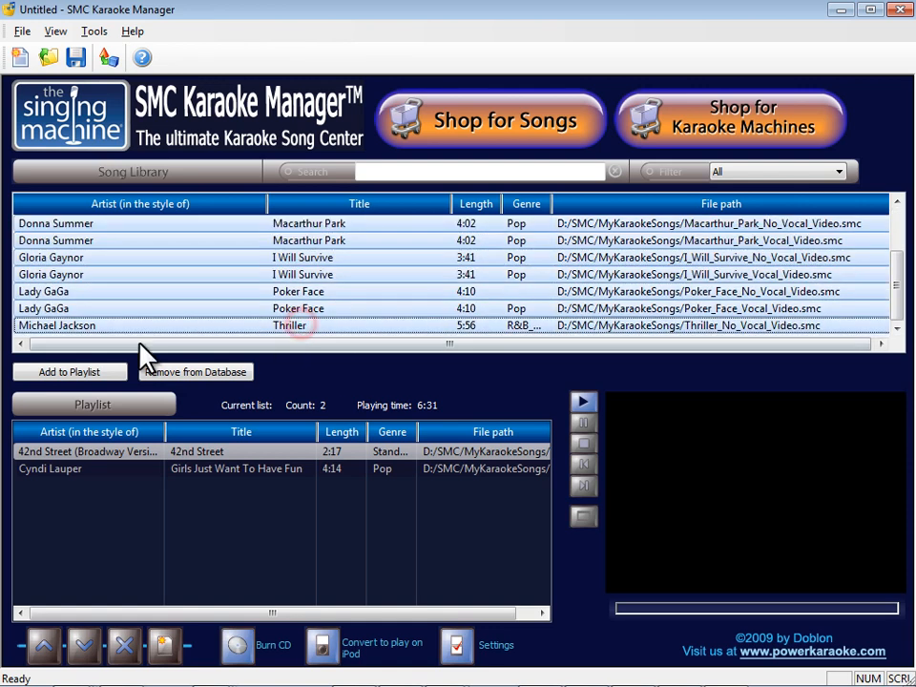
pyautogui.click(68, 370)
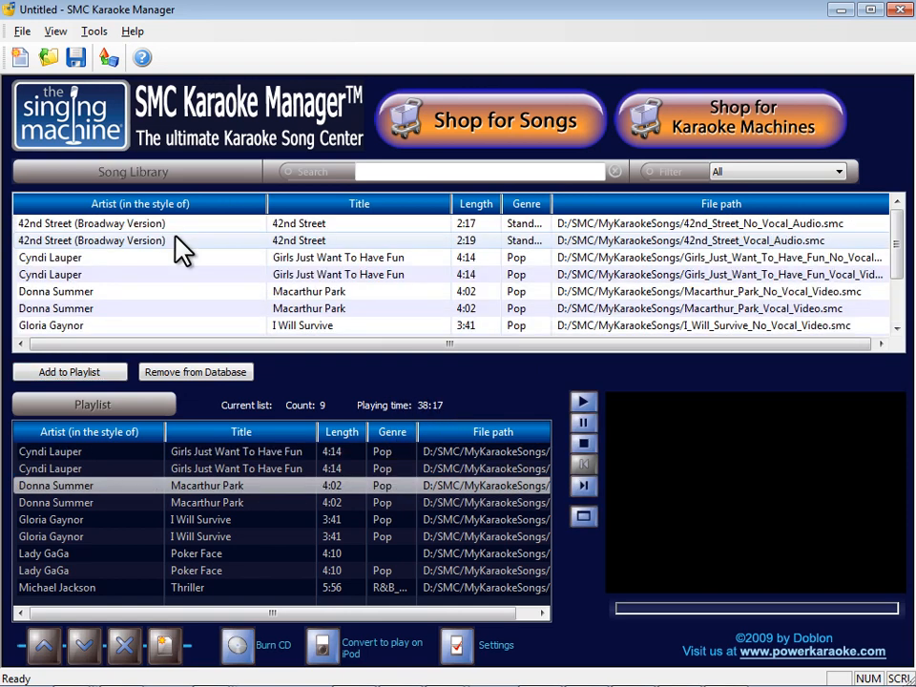
pyautogui.moveTo(42, 645)
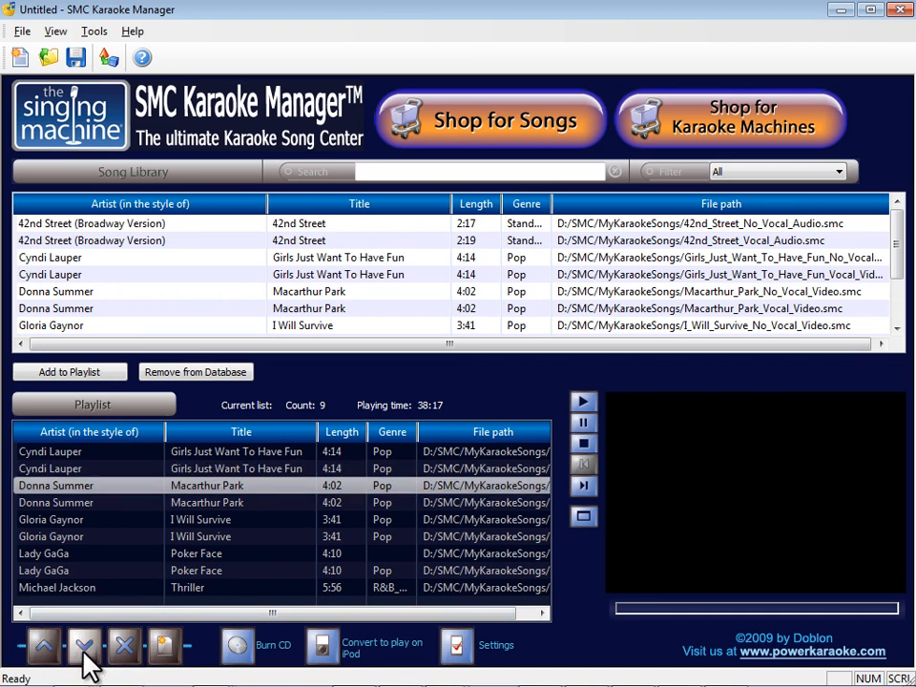
pyautogui.moveTo(124, 646)
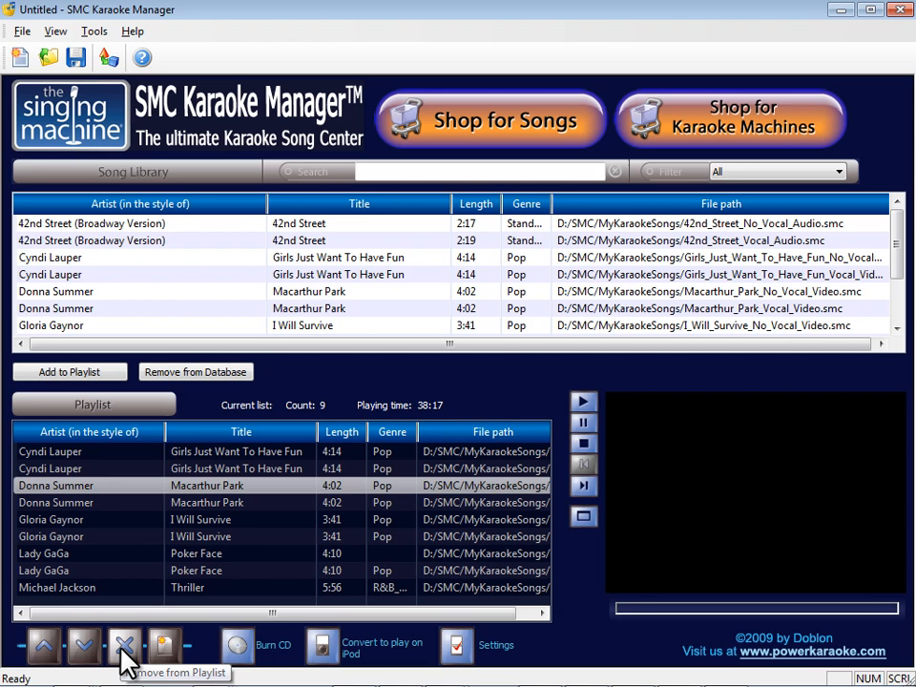
pyautogui.click(126, 646)
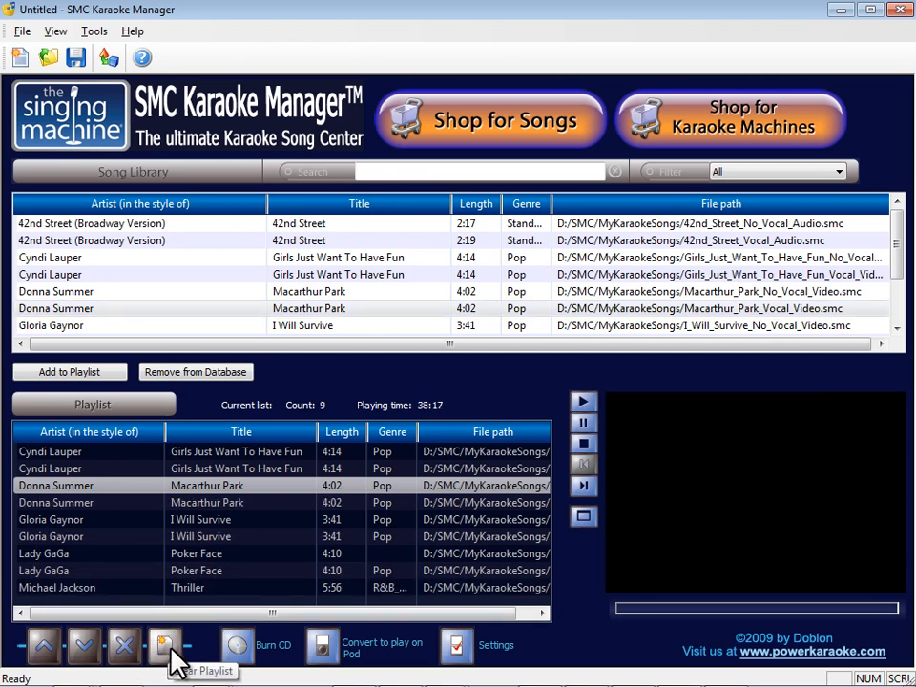
pyautogui.click(164, 645)
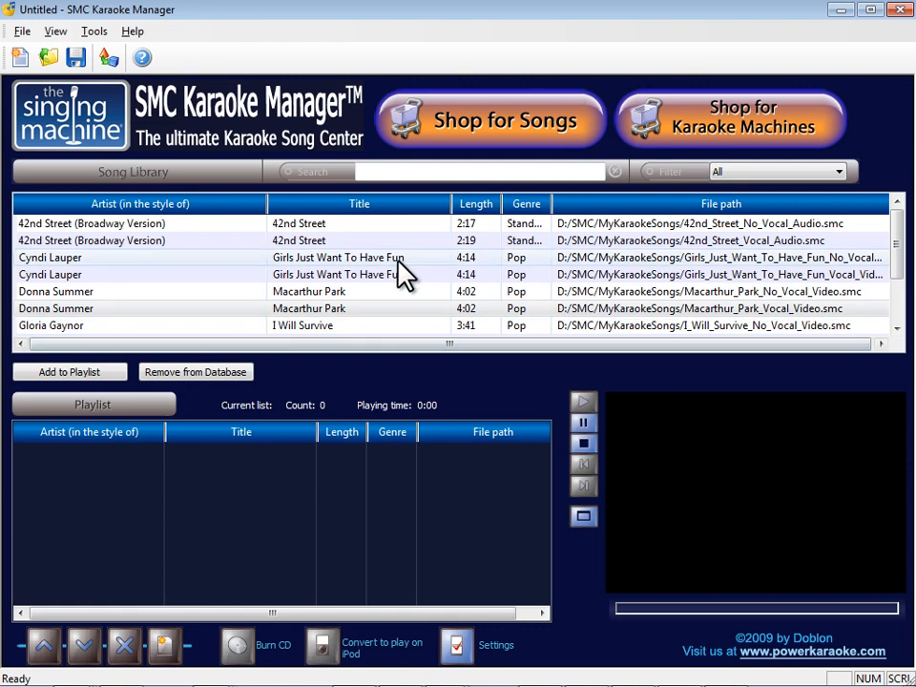
# Step: Add the library songs again so the playlist holds nine songs totalling 38:17
pyautogui.scroll(-3)
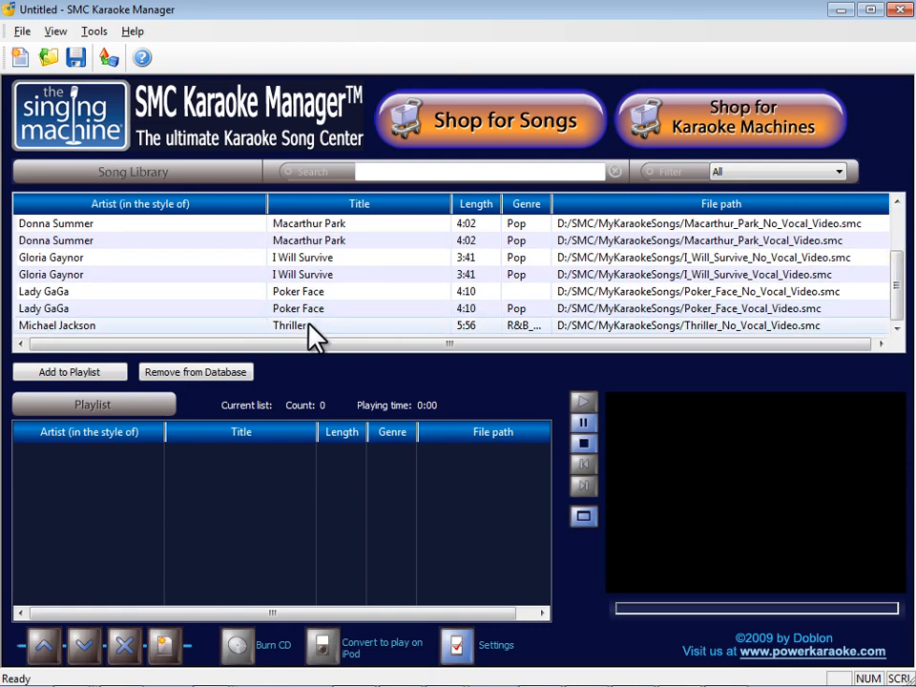
pyautogui.click(69, 371)
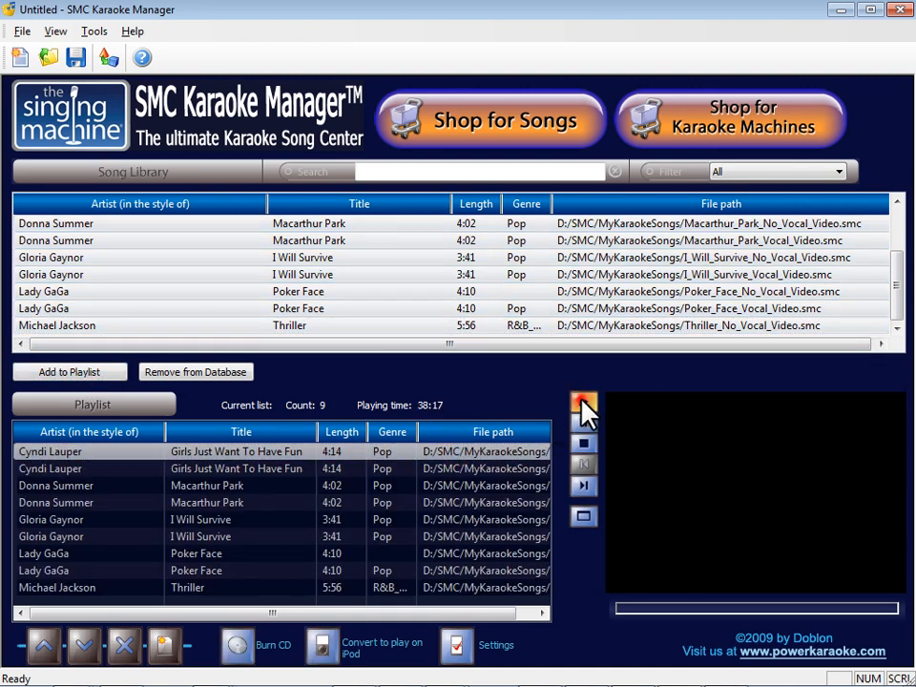
# Step: Play the playlist in the video player, then skip from Girls Just Want To Have Fun to the next song
pyautogui.click(585, 405)
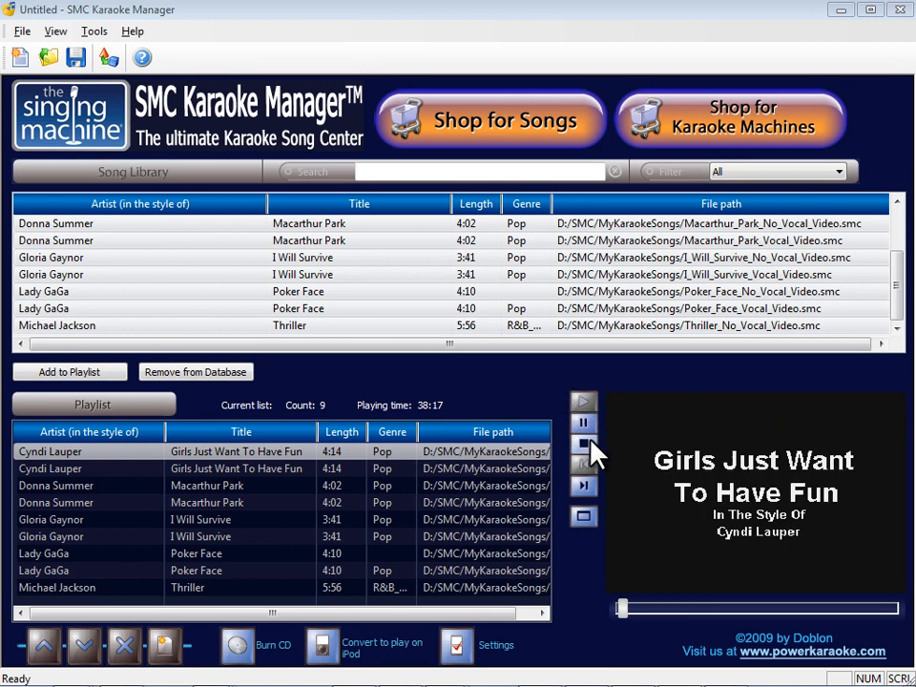
pyautogui.click(584, 487)
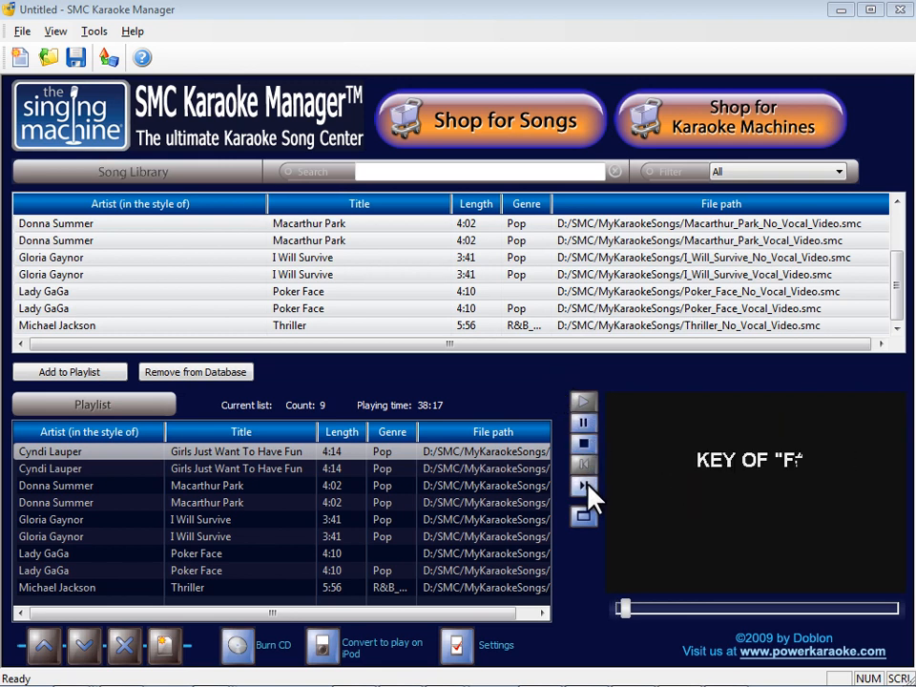
pyautogui.click(584, 487)
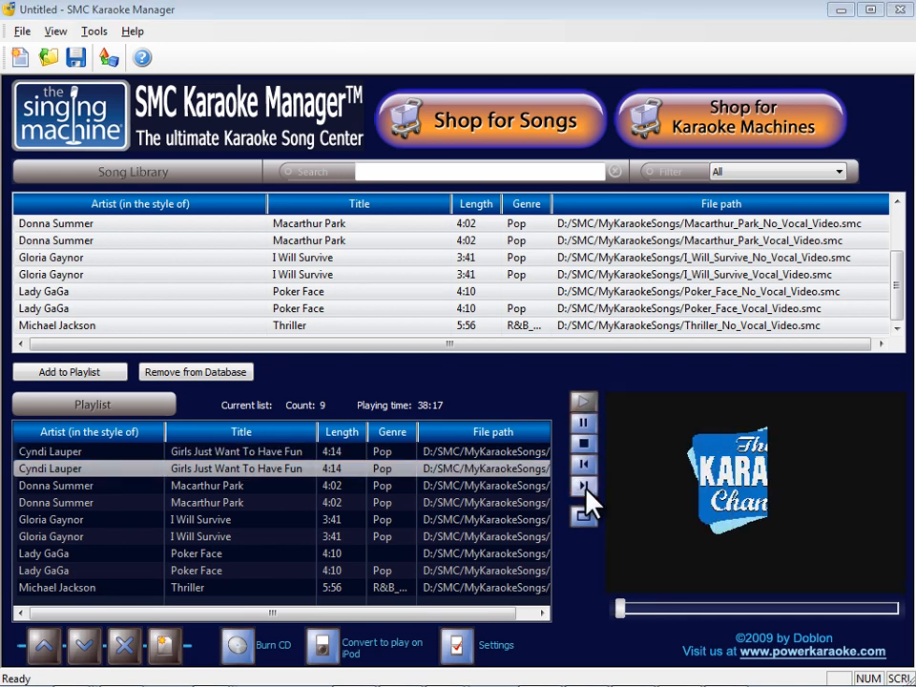
# Step: Start a CD+G burn of the playlist with D:\temp as the temporary folder
pyautogui.click(235, 645)
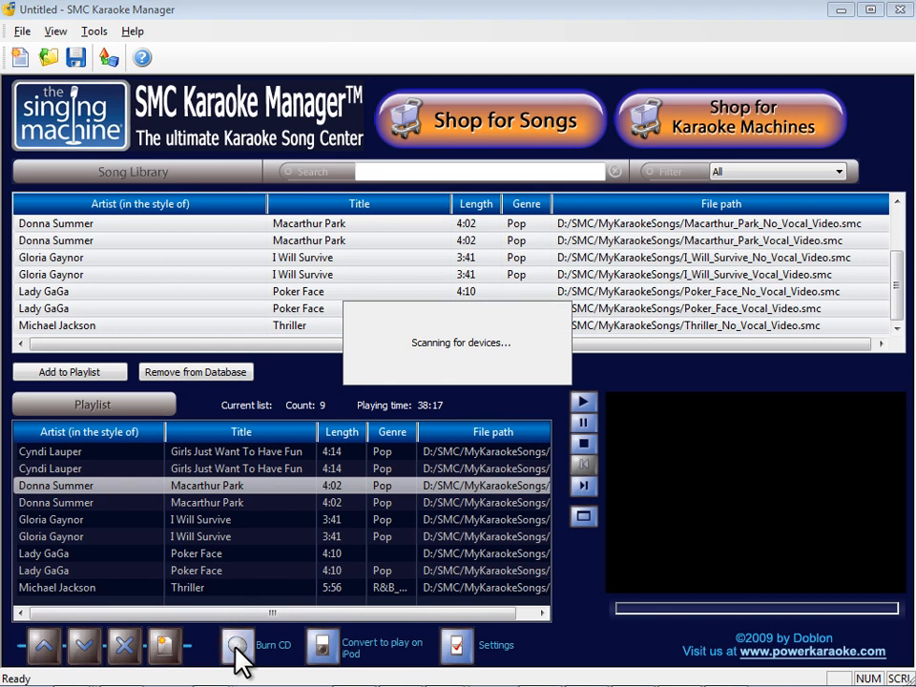
pyautogui.click(239, 645)
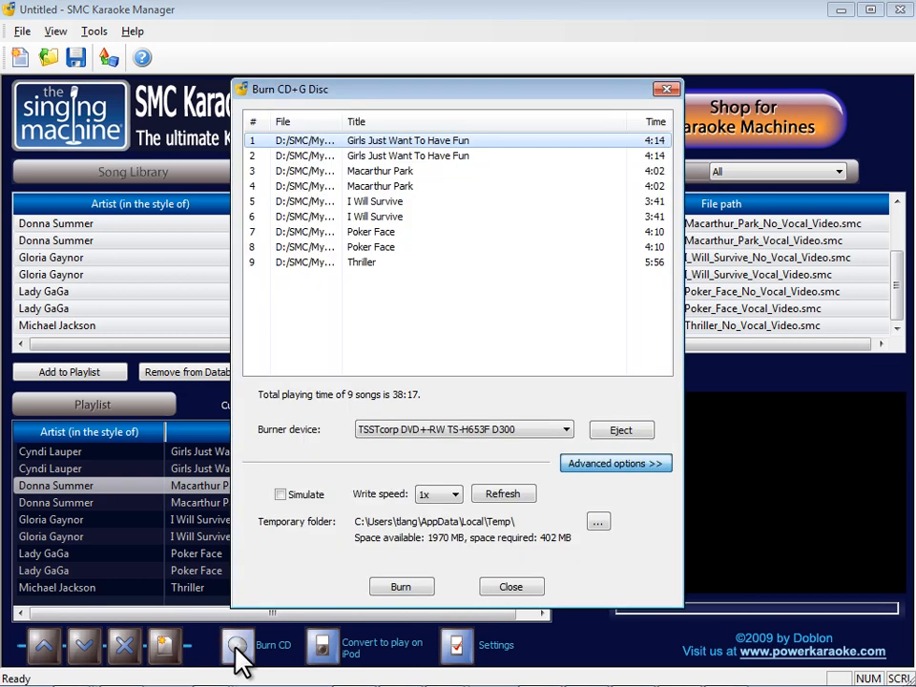
pyautogui.moveTo(290, 621)
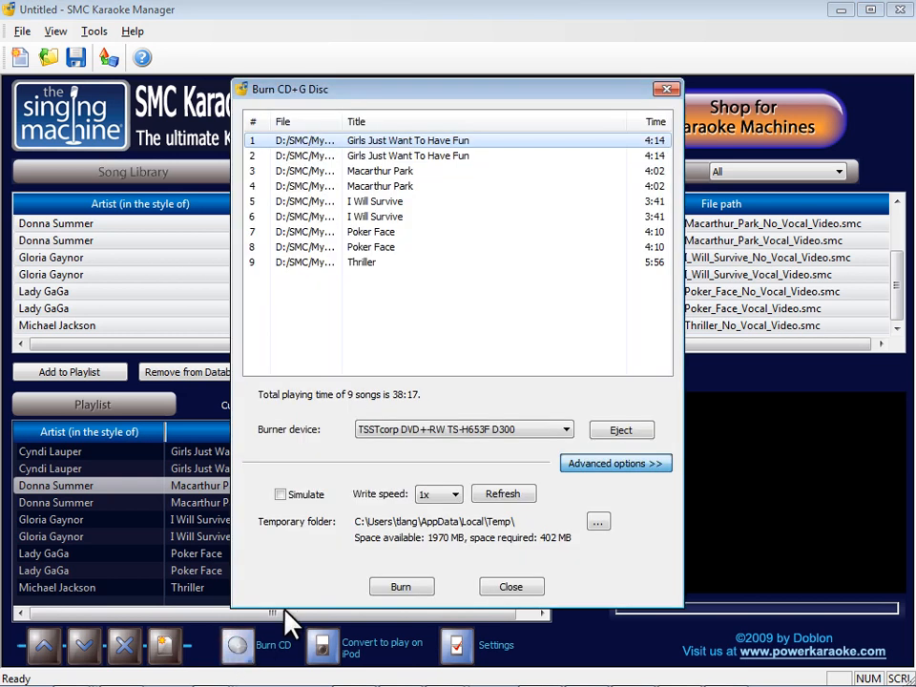
pyautogui.click(565, 428)
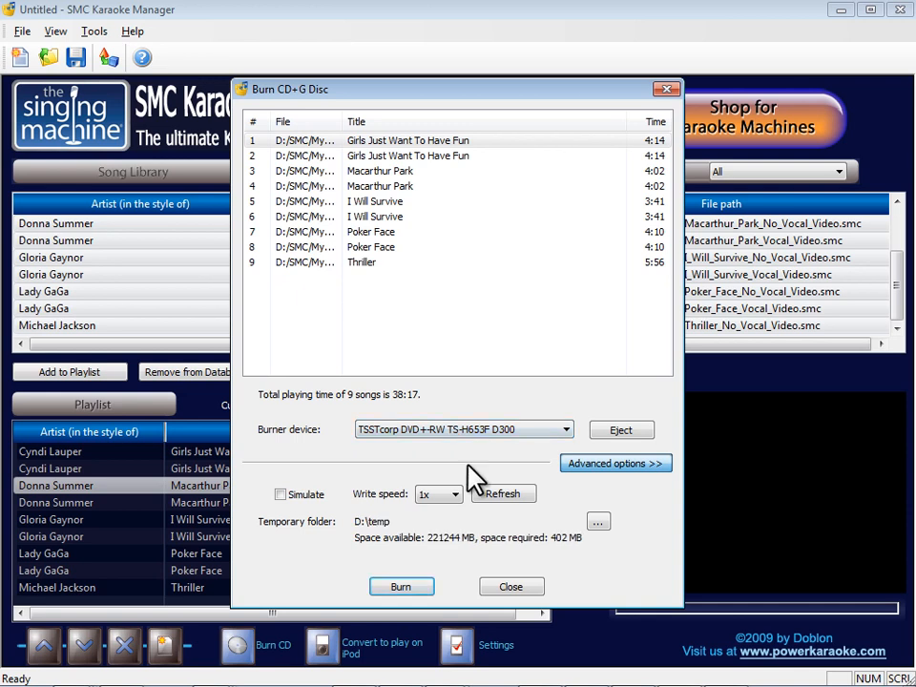
# Step: Refresh the burner list, dismiss the blank-disc AutoPlay popup and begin the burn
pyautogui.click(454, 495)
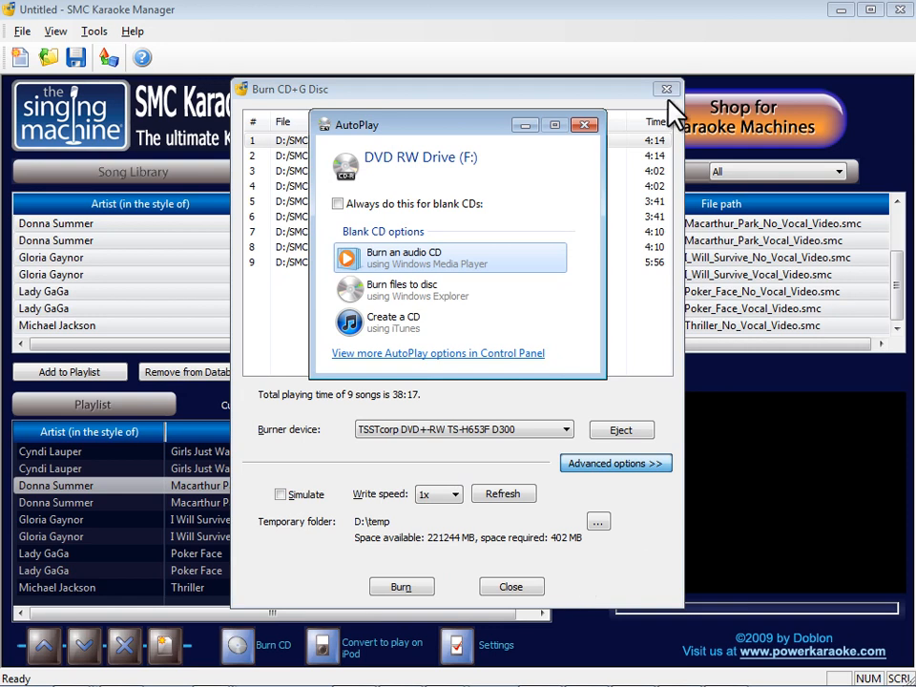
pyautogui.click(585, 124)
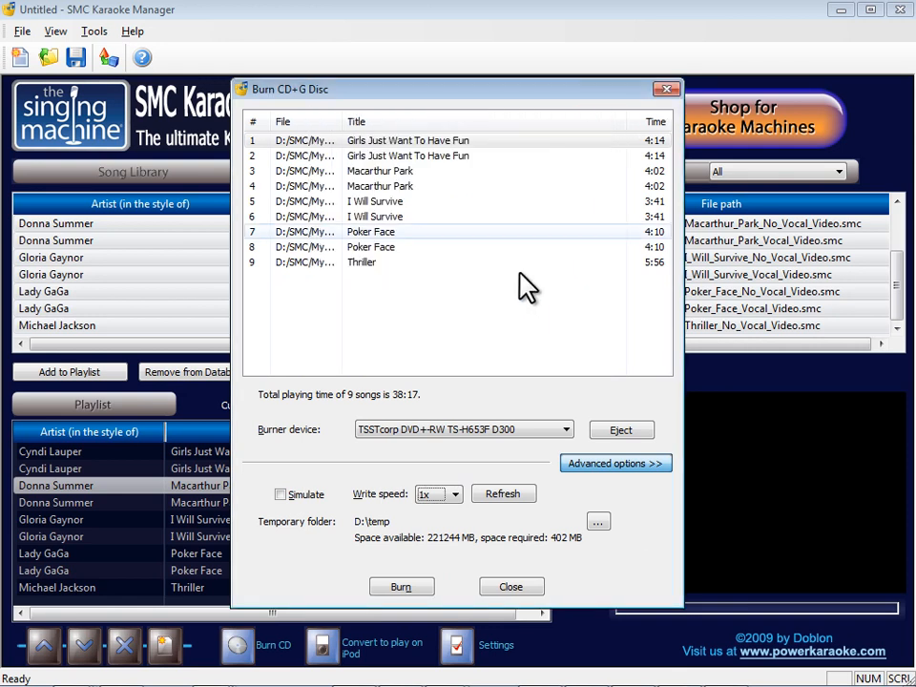
pyautogui.click(401, 588)
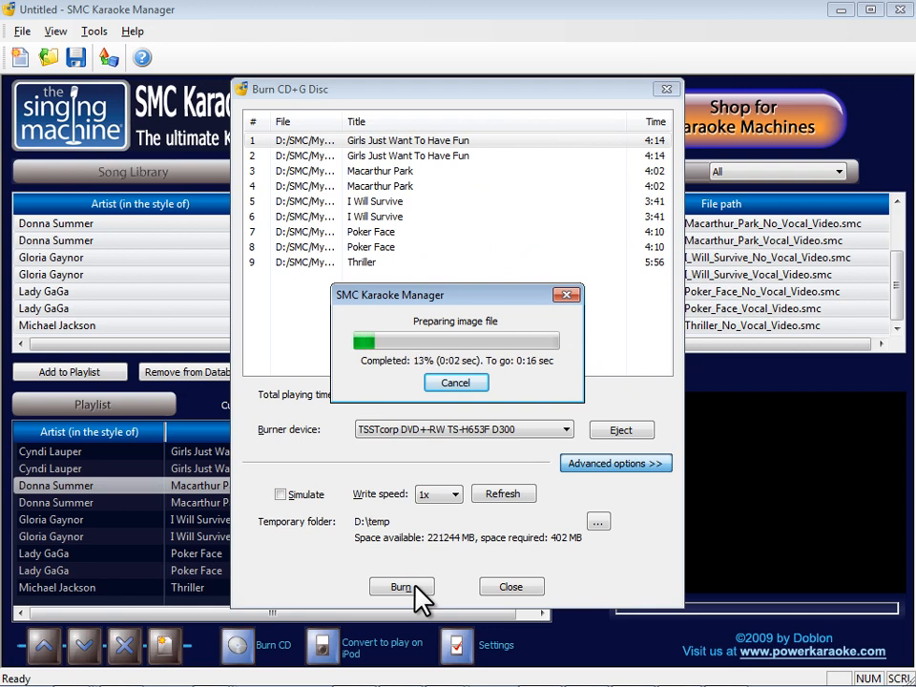
# Step: Burn the nine songs to disc, acknowledge the completed message and close the Burn CD+G Disc window
pyautogui.click(401, 588)
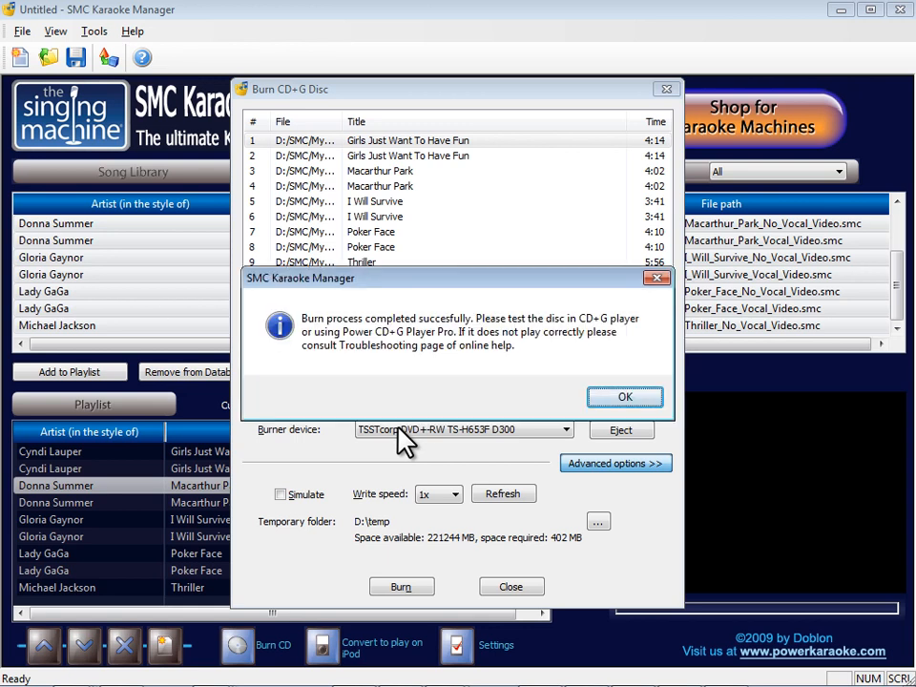
pyautogui.click(626, 397)
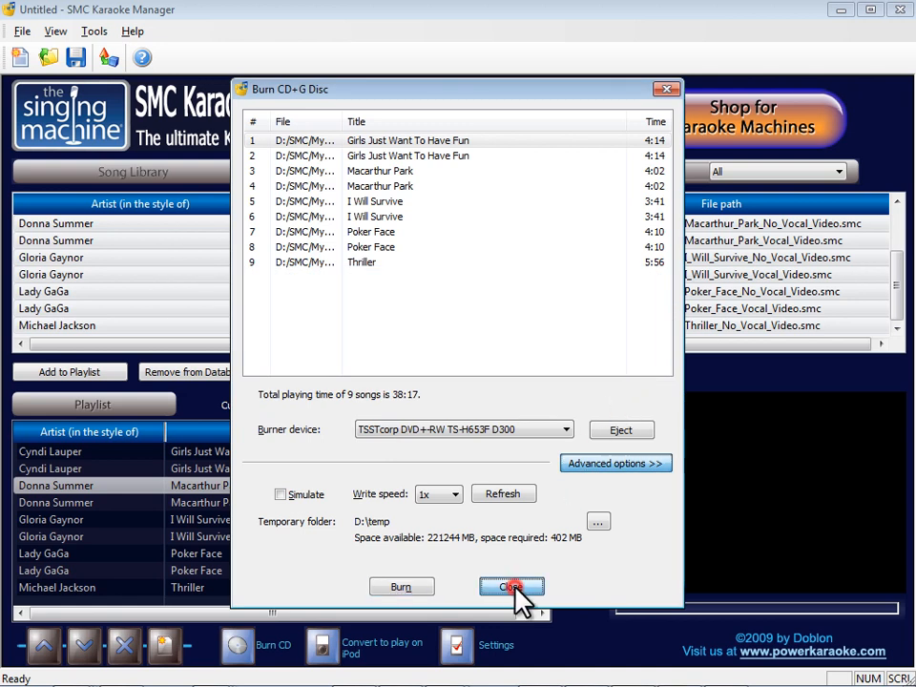
pyautogui.click(512, 586)
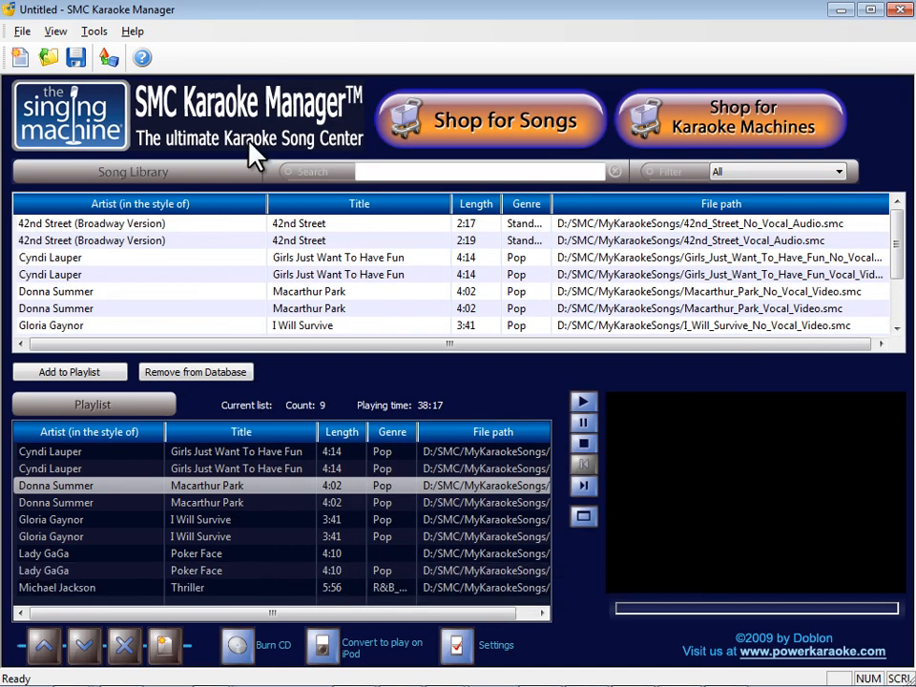
# Step: Set the burner settings to the CDRDAO burning engine with raw subchannel mode and save
pyautogui.click(93, 31)
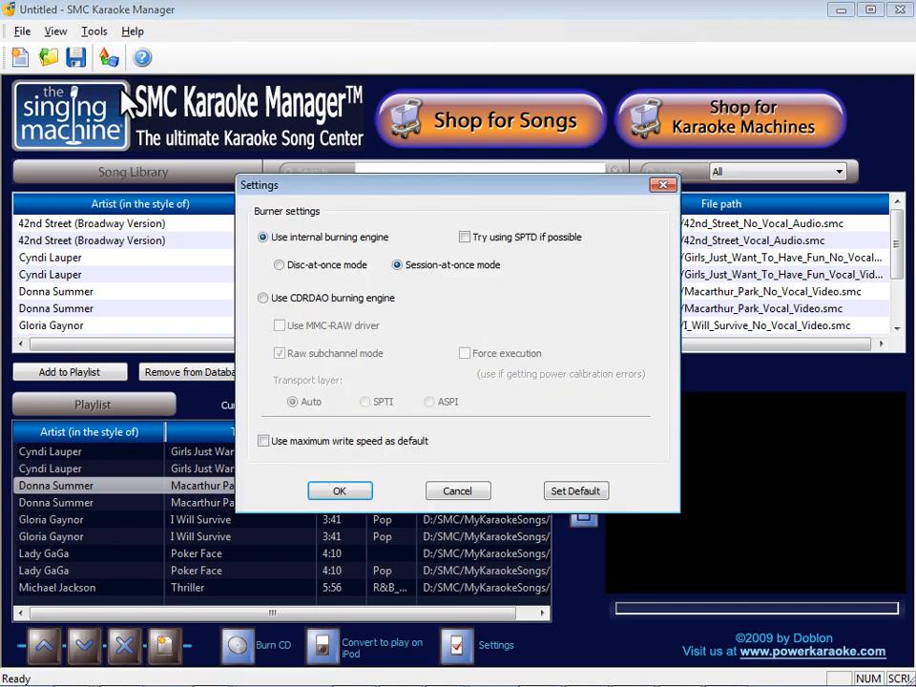
pyautogui.click(264, 298)
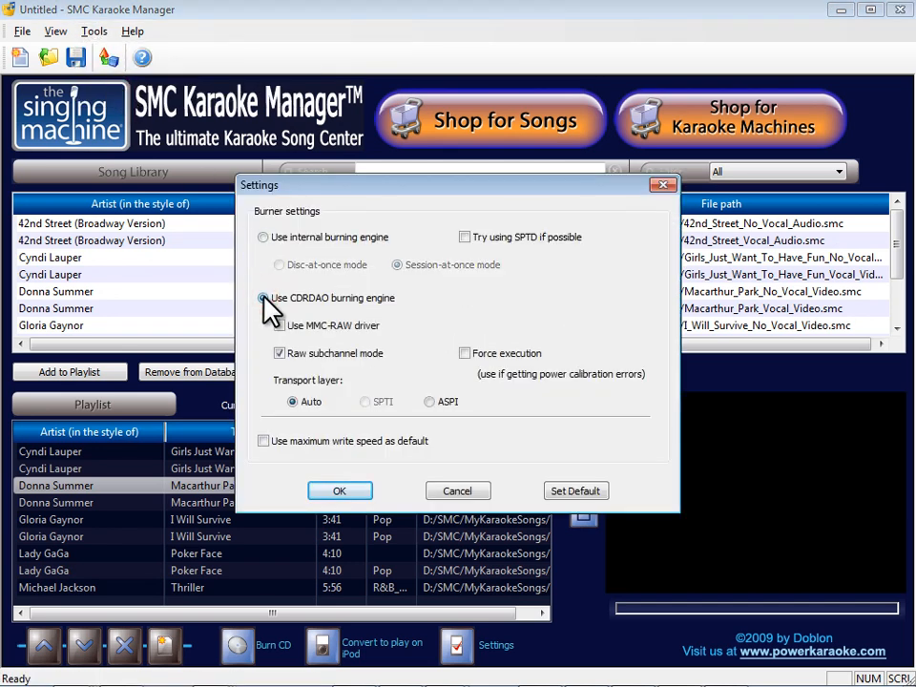
pyautogui.click(340, 490)
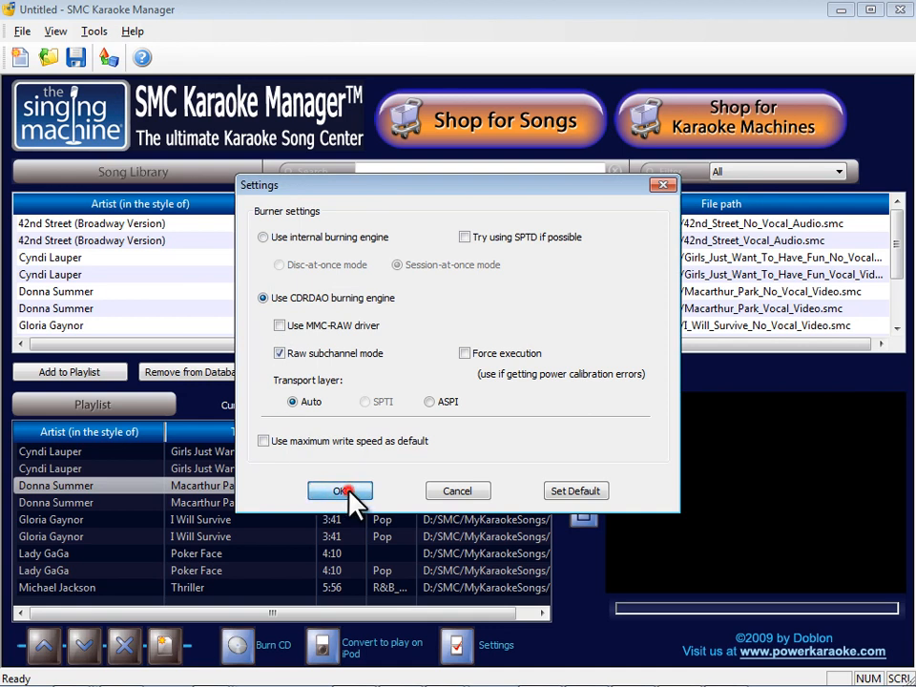
pyautogui.click(340, 490)
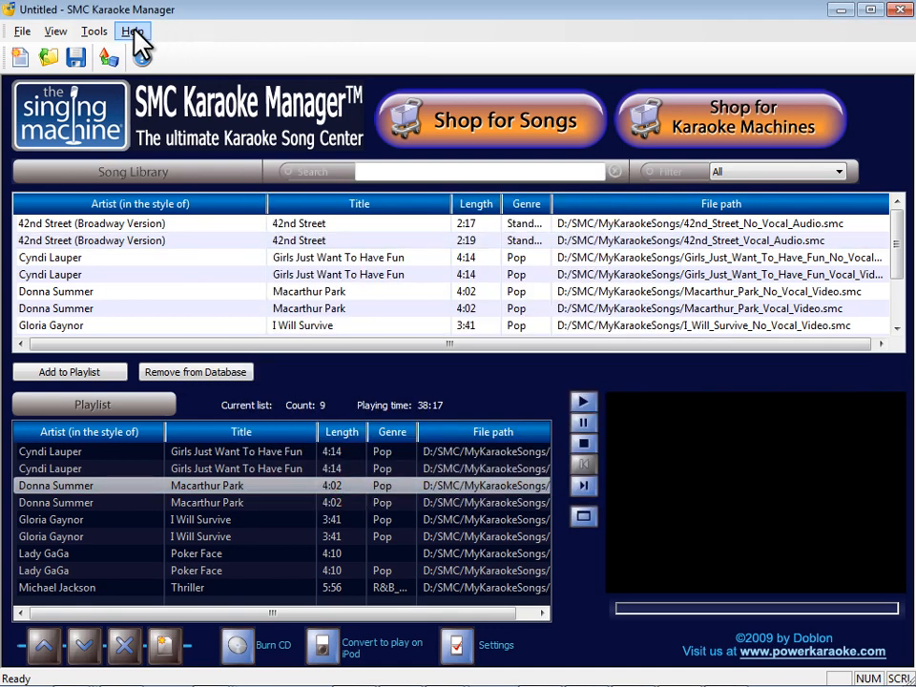
pyautogui.click(132, 30)
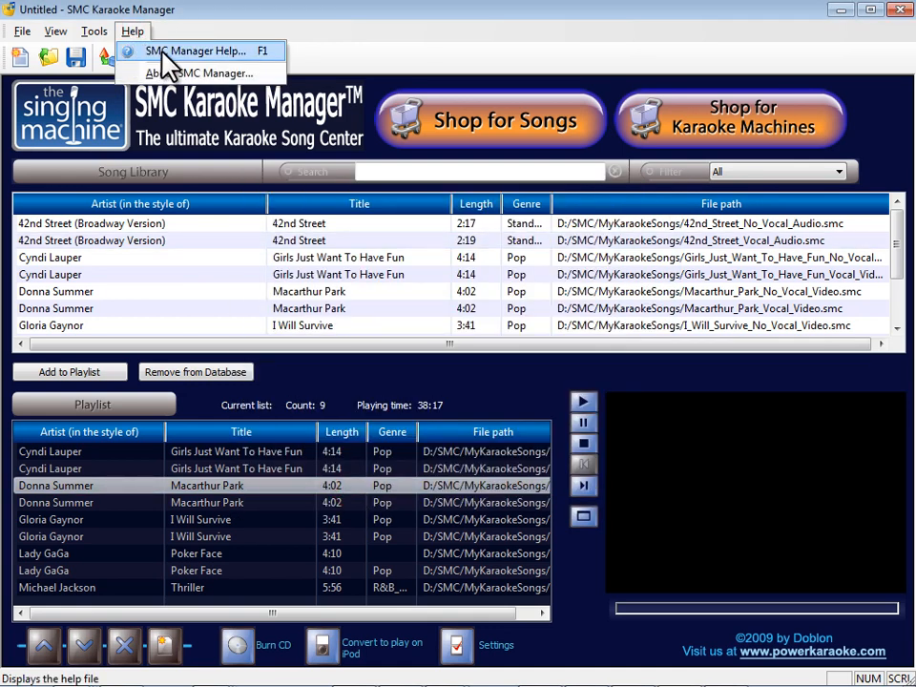
pyautogui.click(197, 50)
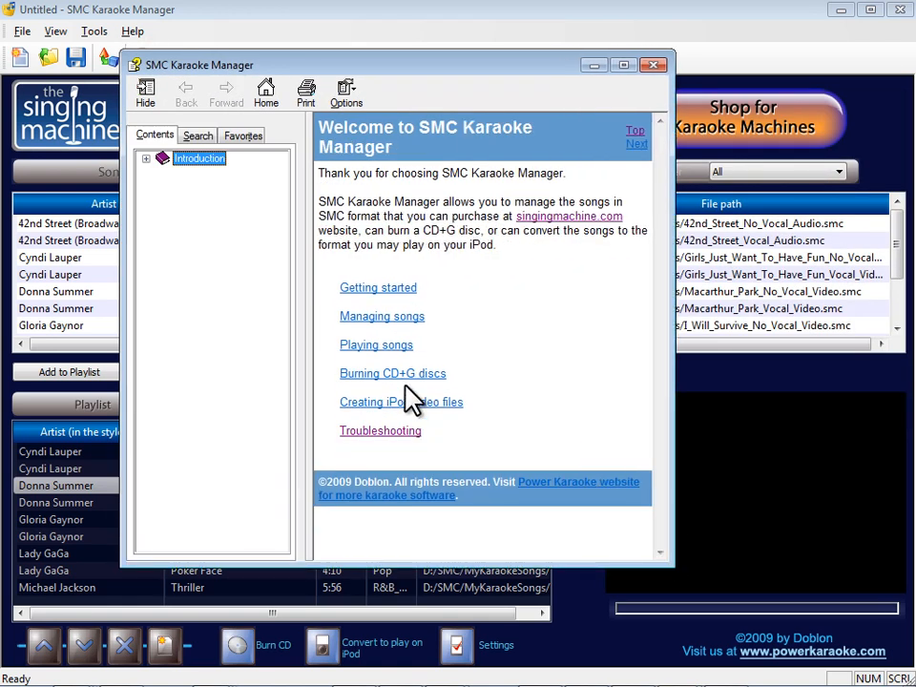
pyautogui.click(380, 432)
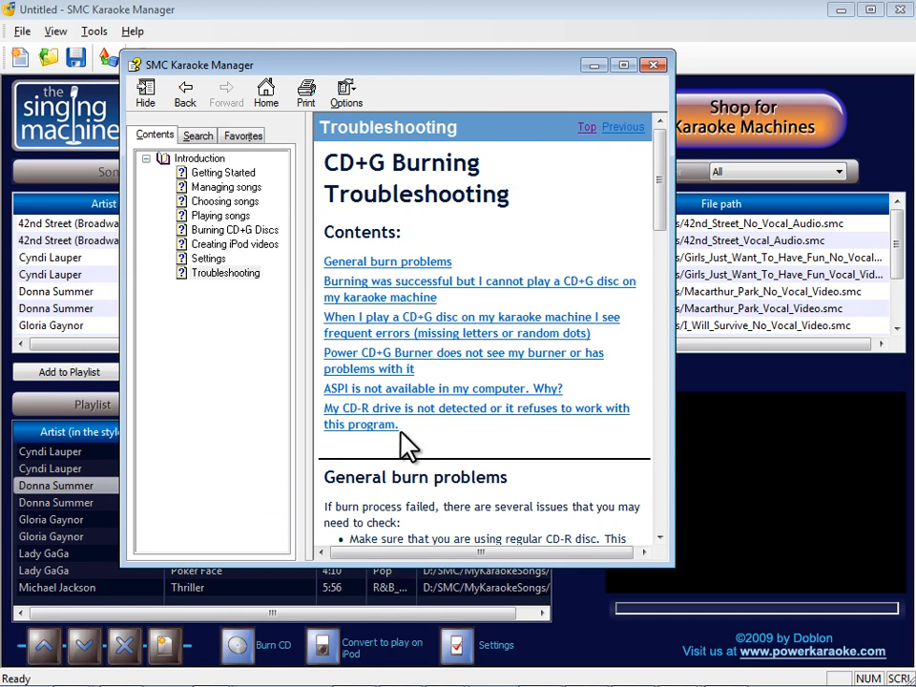
pyautogui.moveTo(561, 450)
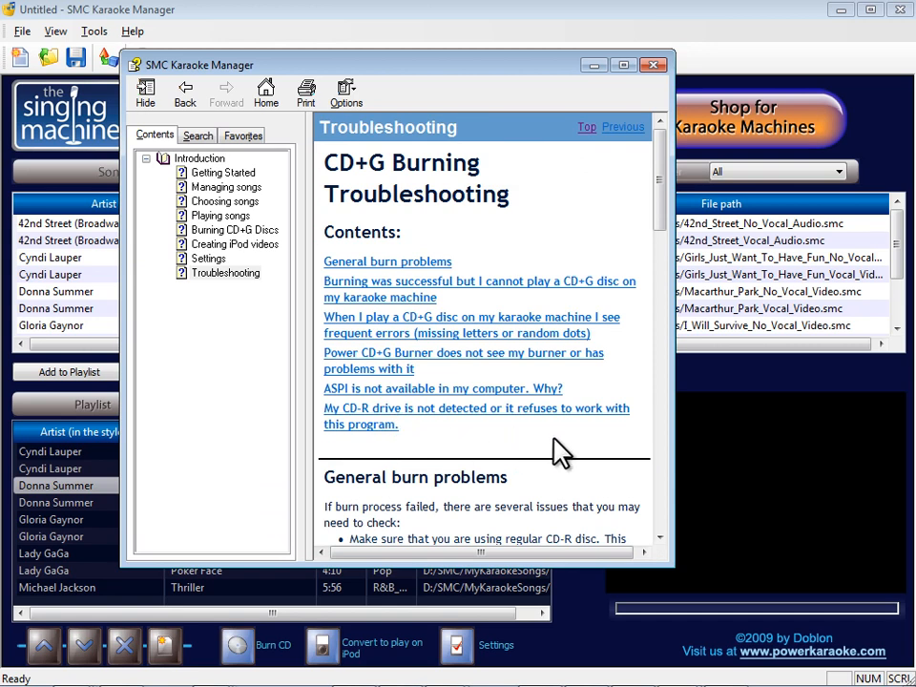
pyautogui.moveTo(594, 420)
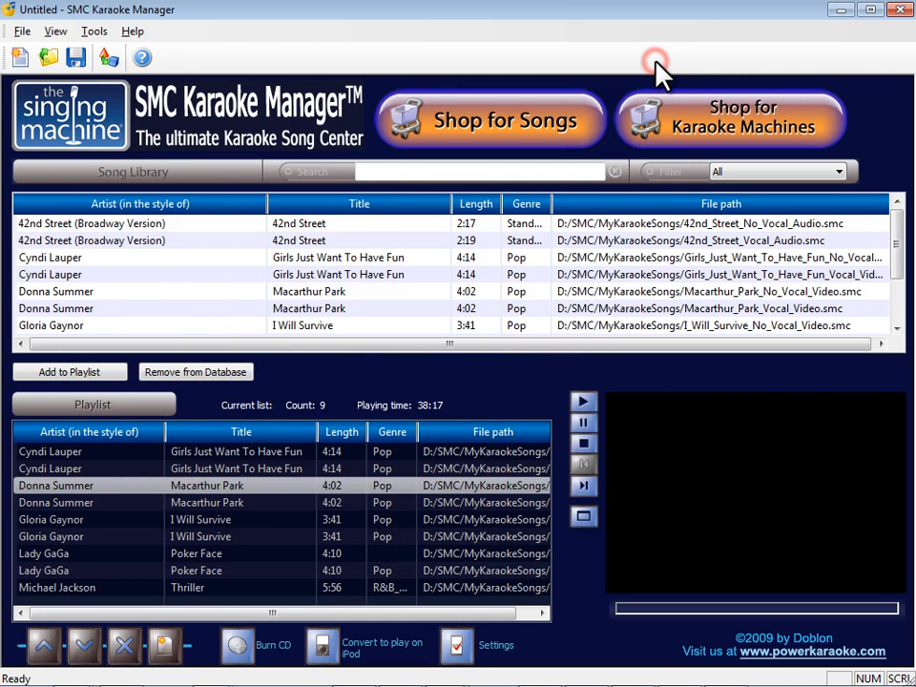
pyautogui.moveTo(504, 130)
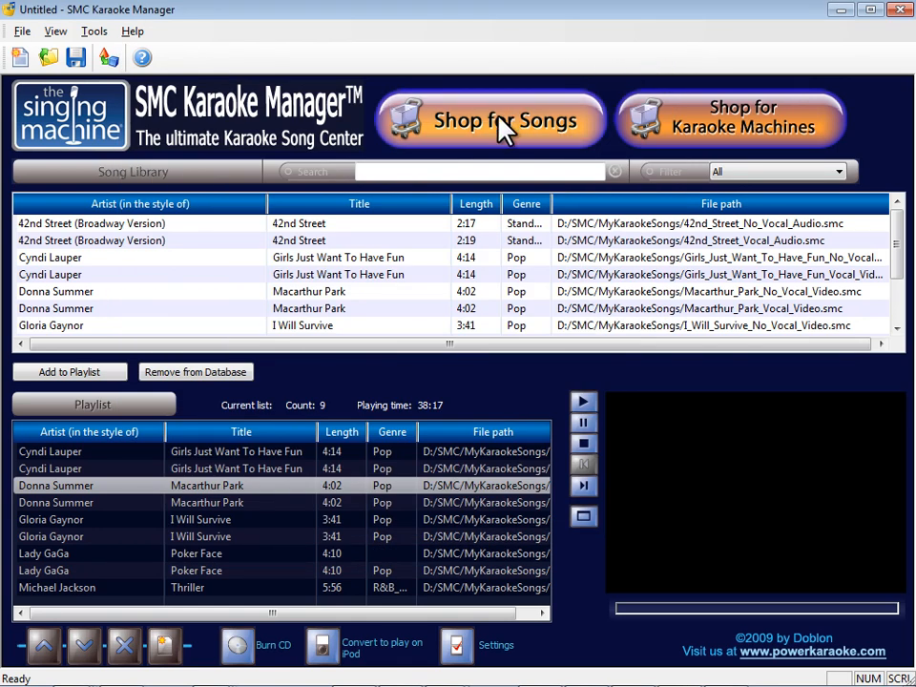